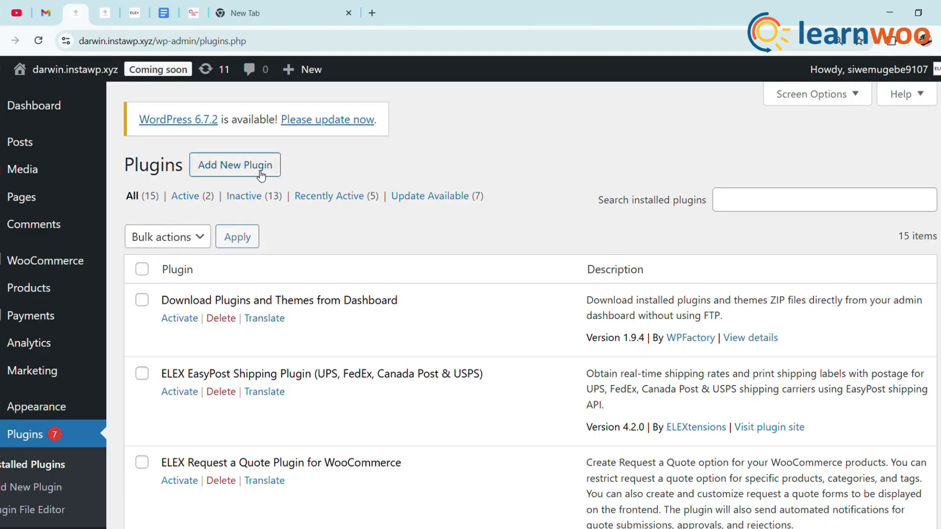
Search the plugin directory for 'reachship', install the ReachShip plugin, and activate it
left_click(235, 164)
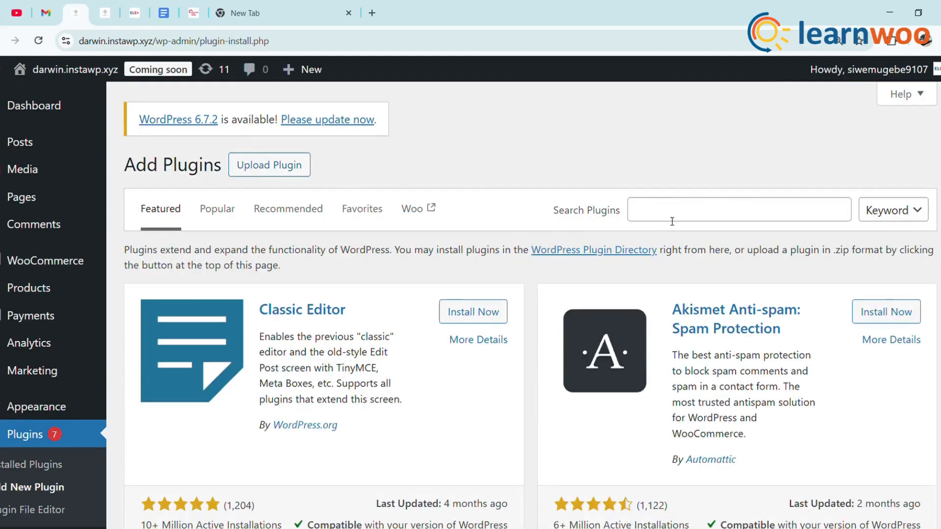
type("reachship")
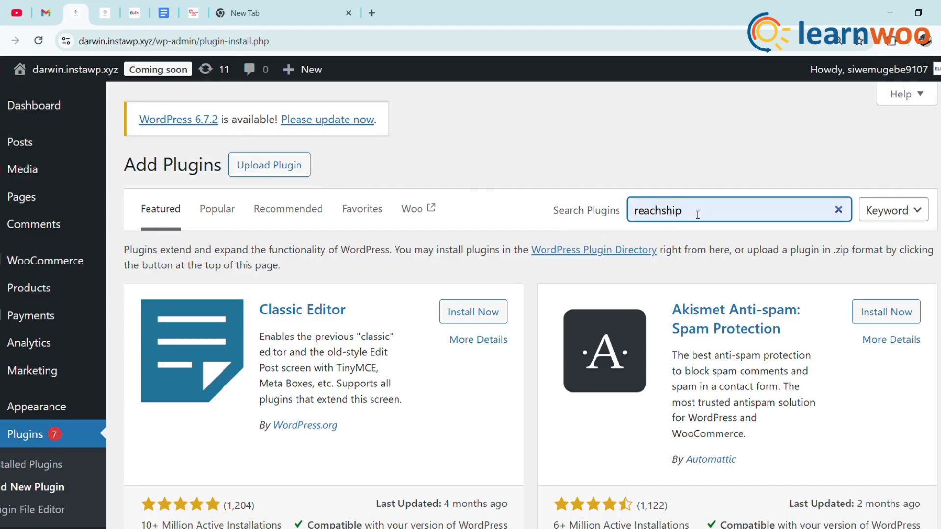
key("Enter")
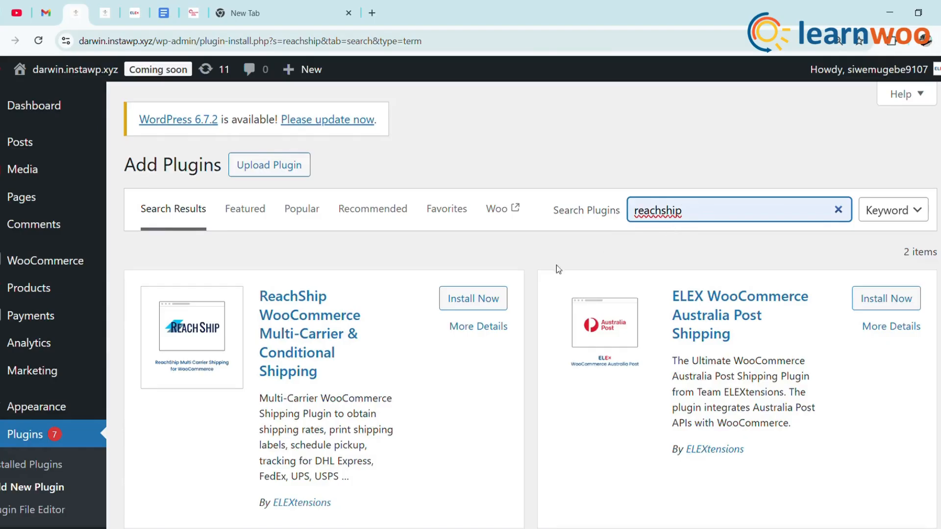
left_click(472, 298)
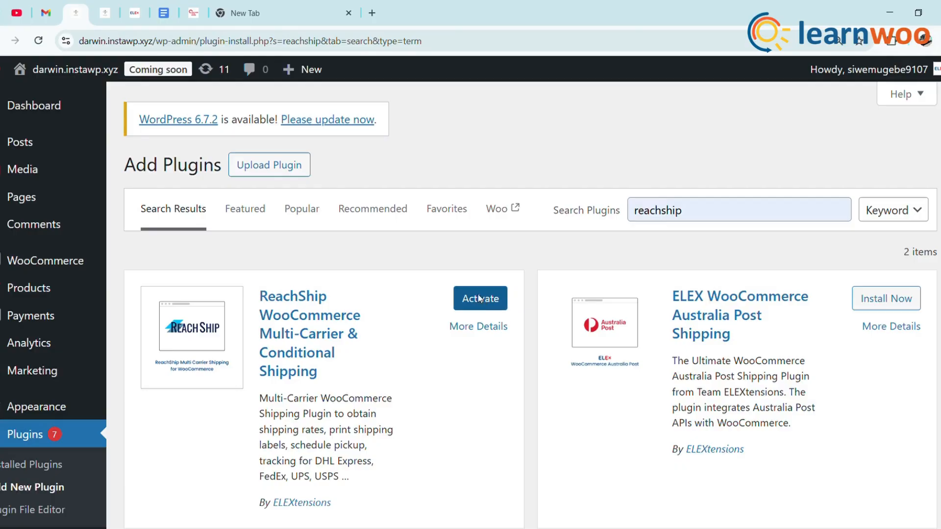
left_click(479, 298)
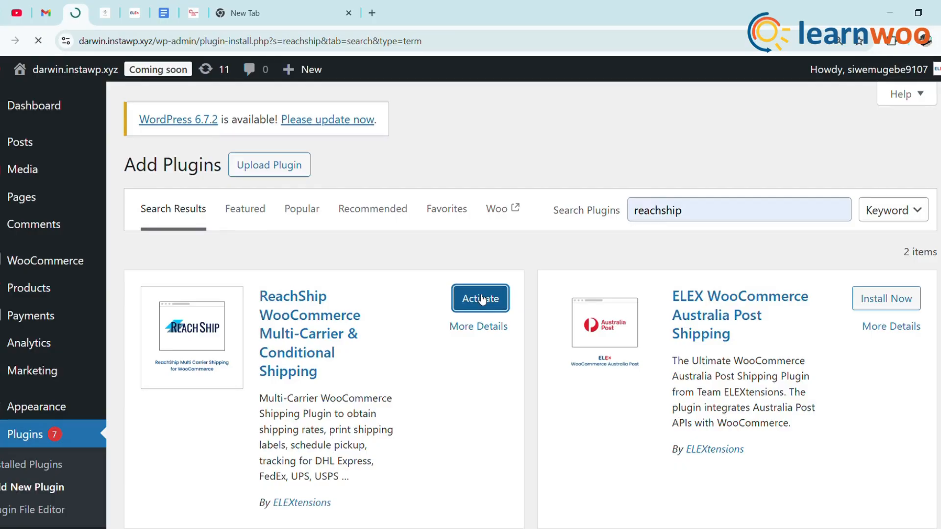
Finish activating ReachShip and open its Settings from the plugin list
left_click(479, 298)
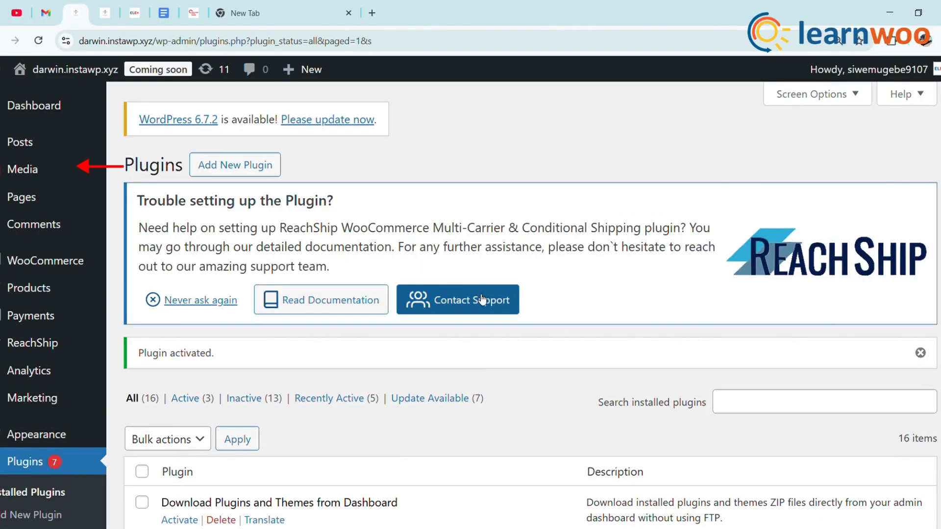
scroll("down", 3)
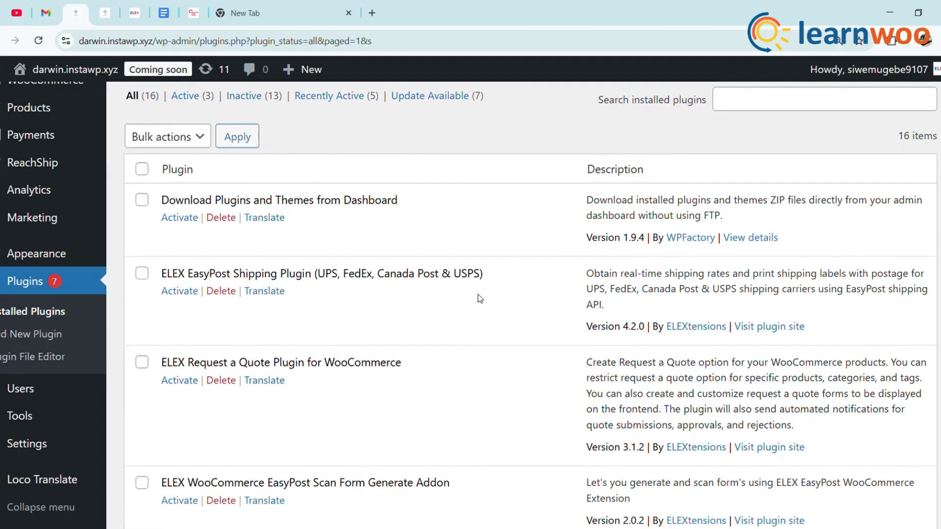
scroll("down", 3)
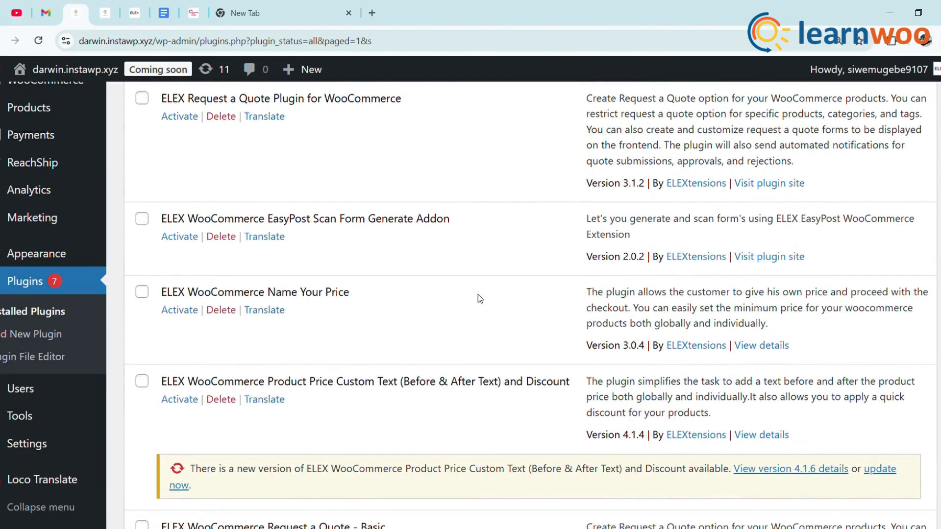
scroll("down", 3)
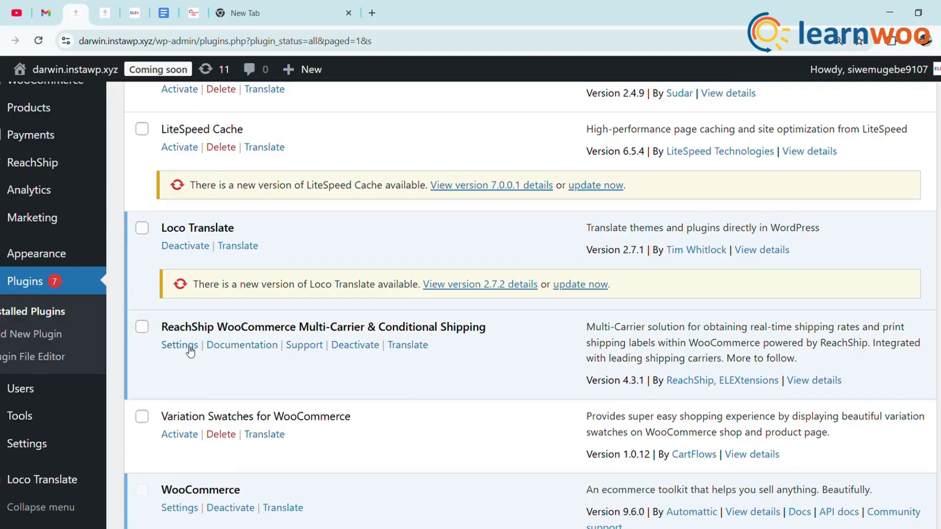
left_click(179, 344)
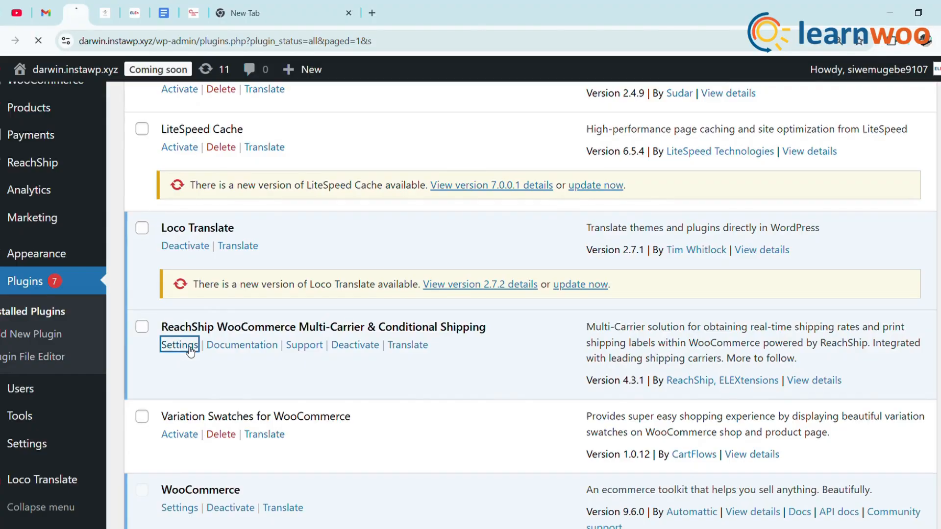
left_click(179, 344)
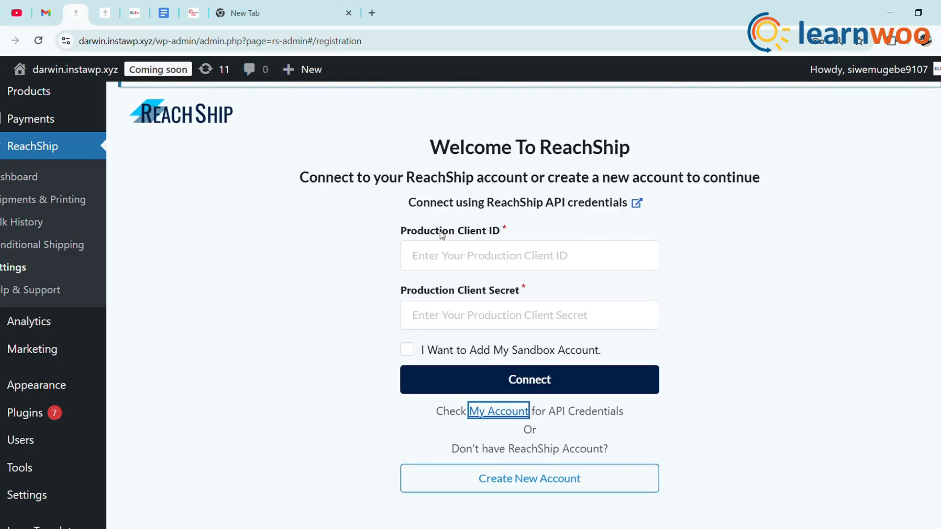
Toggle the sandbox account fields, then start creating a new ReachShip account
left_click(406, 349)
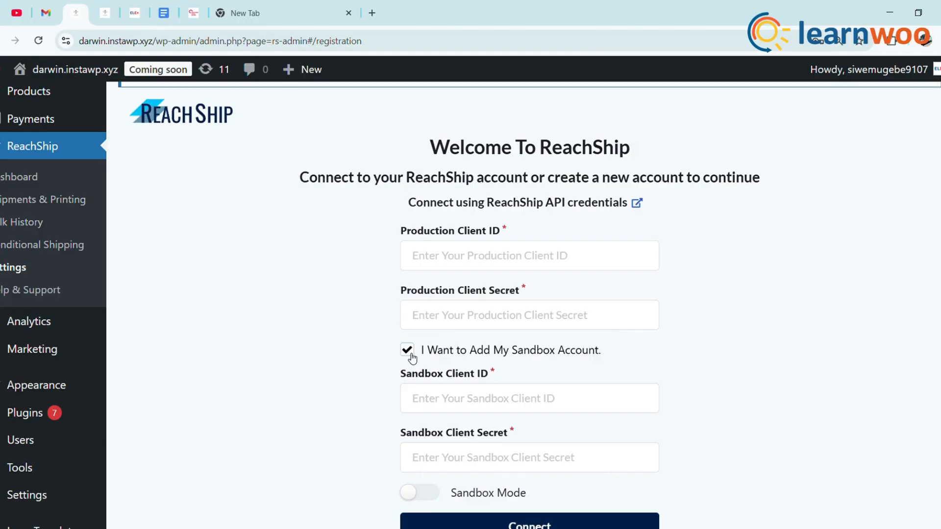
left_click(407, 350)
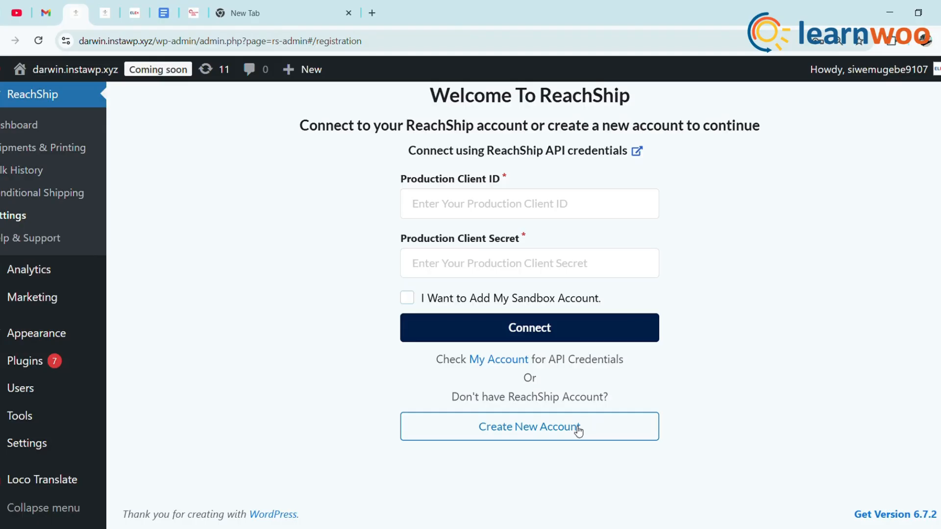
left_click(529, 427)
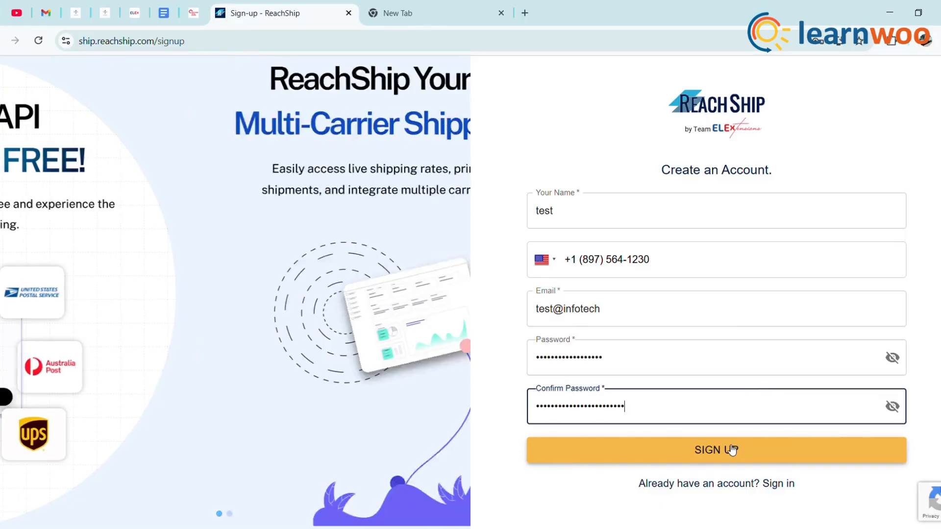
Submit the ReachShip sign-up and open account Settings for API credentials
left_click(716, 450)
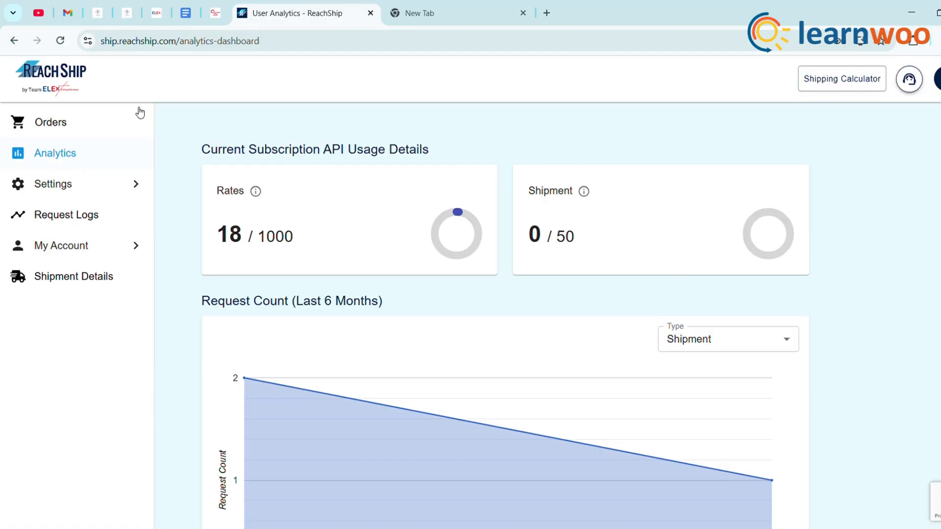
mouse_move(107, 190)
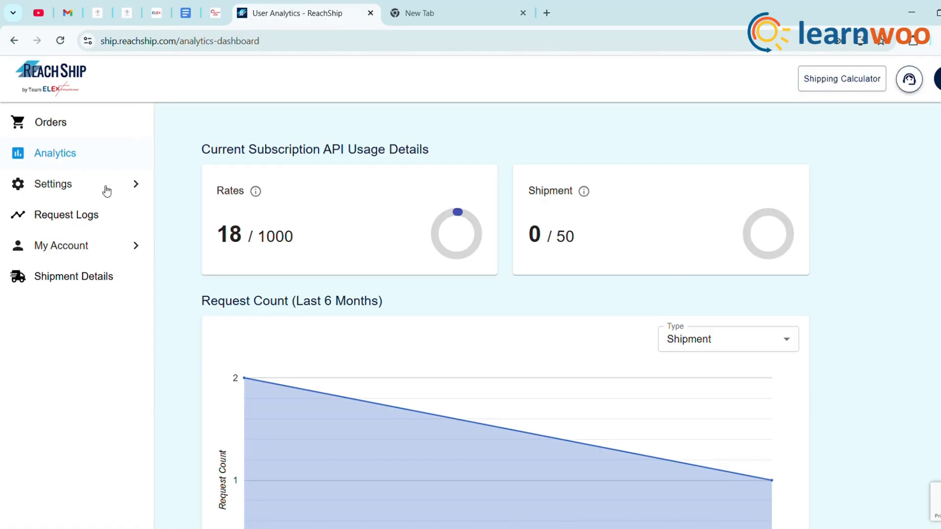
left_click(52, 184)
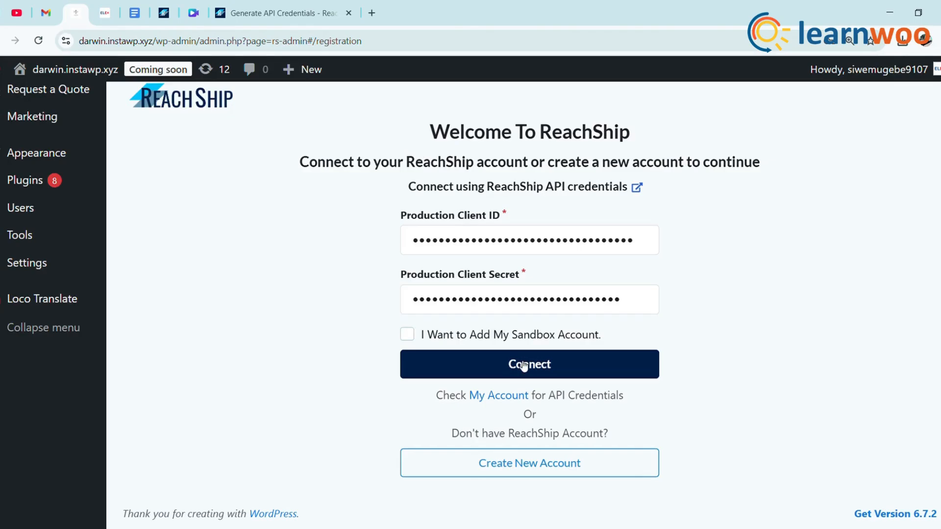
Connect the plugin to ReachShip using the pasted API credentials
left_click(529, 364)
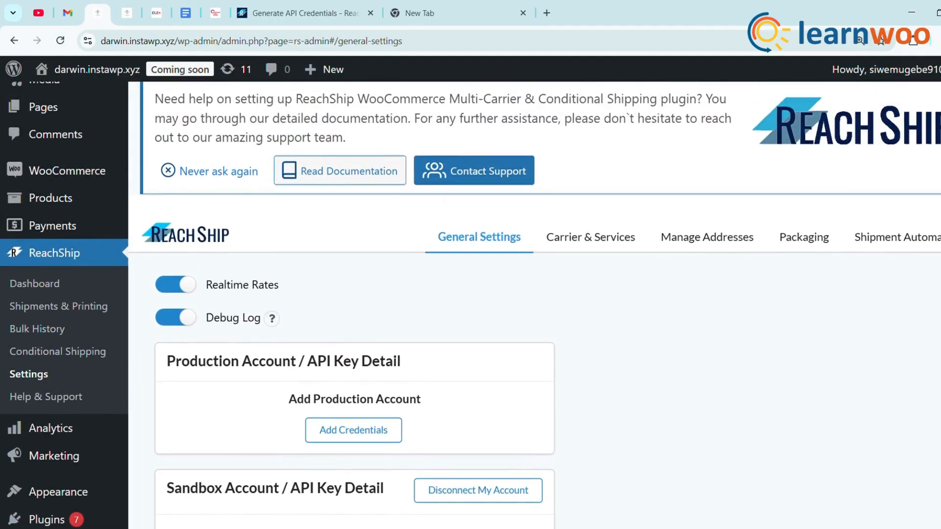
scroll("down", 3)
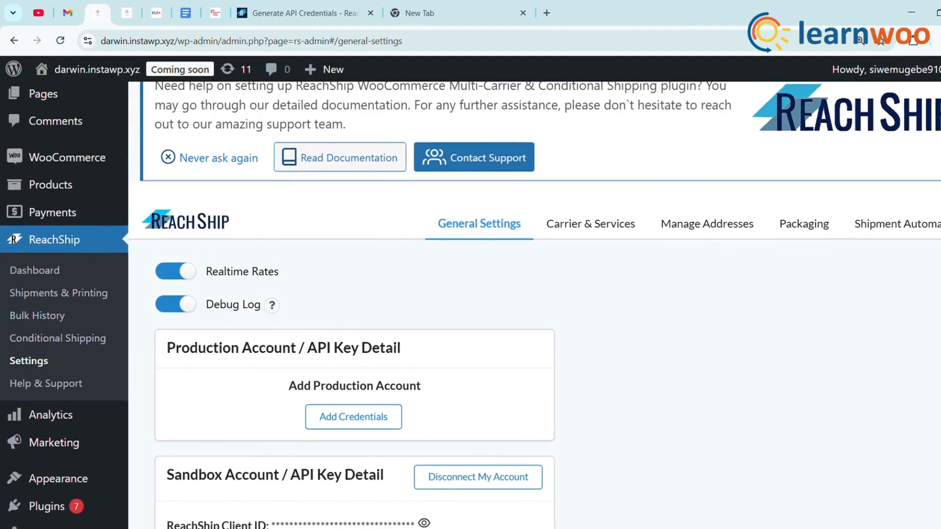
scroll("down", 3)
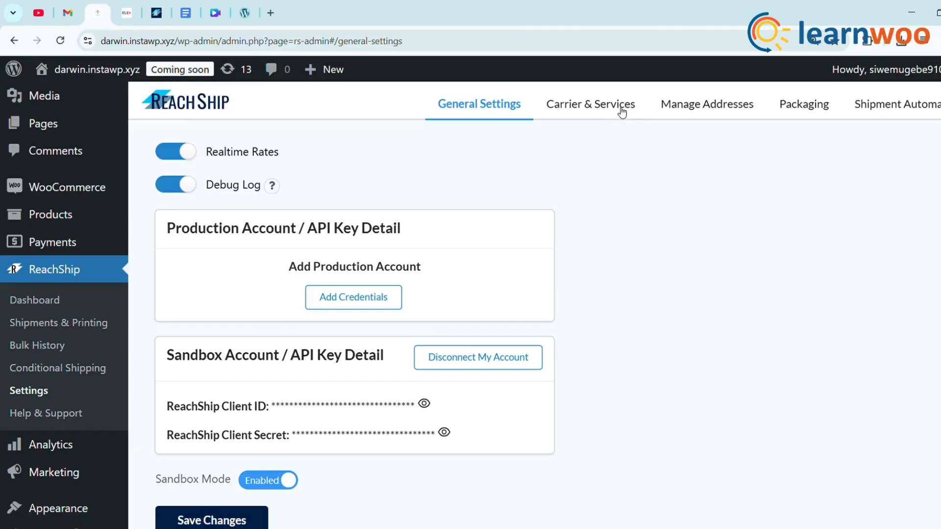
Under Carrier & Services, add a new DHL Express carrier account
left_click(589, 103)
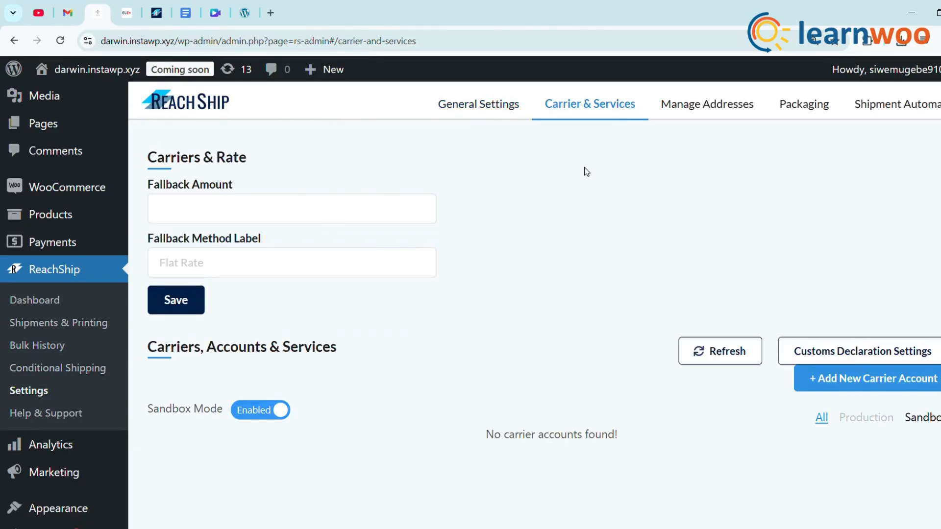
scroll("down", 3)
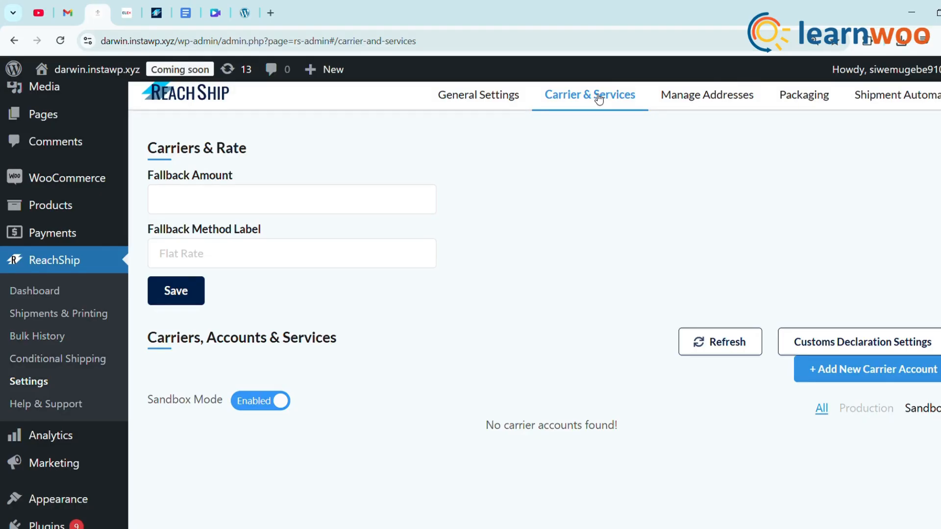
left_click(870, 368)
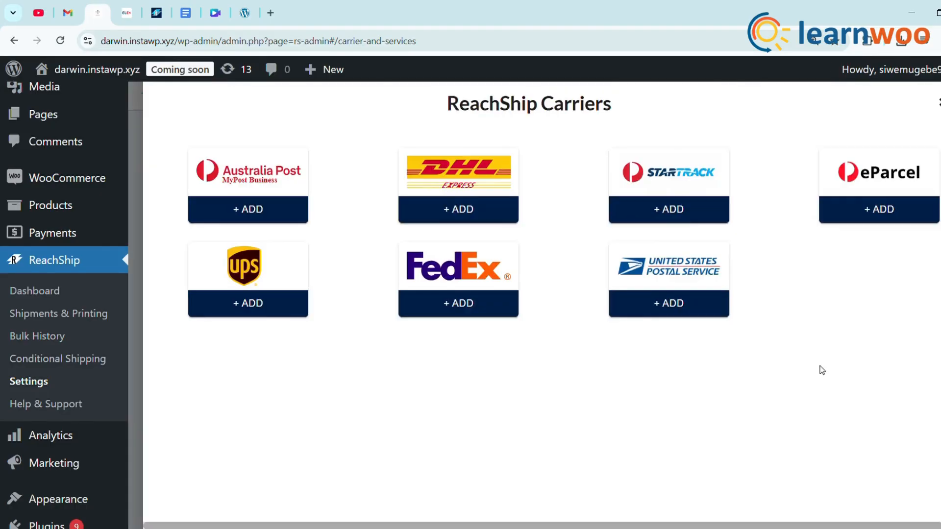
left_click(457, 209)
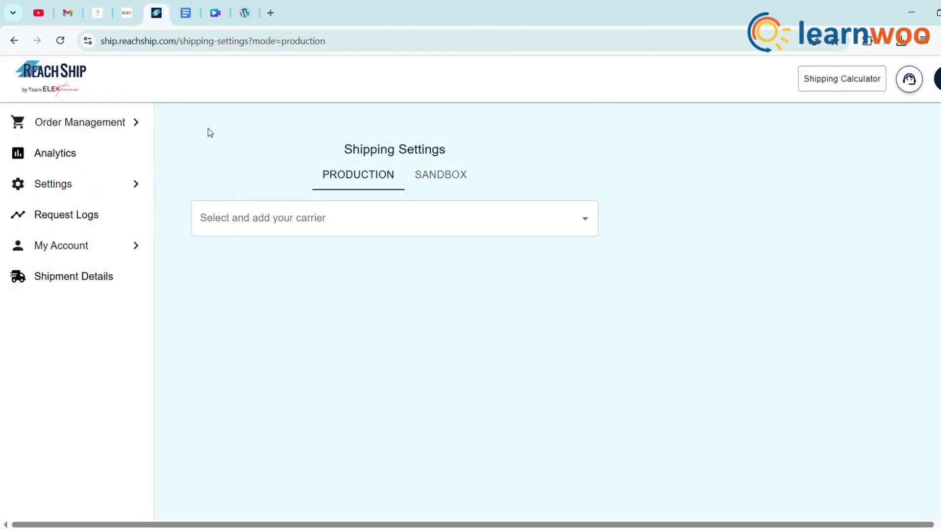
Add DHL Express account 'Test' with its account number as primary, then validate and save
left_click(53, 184)
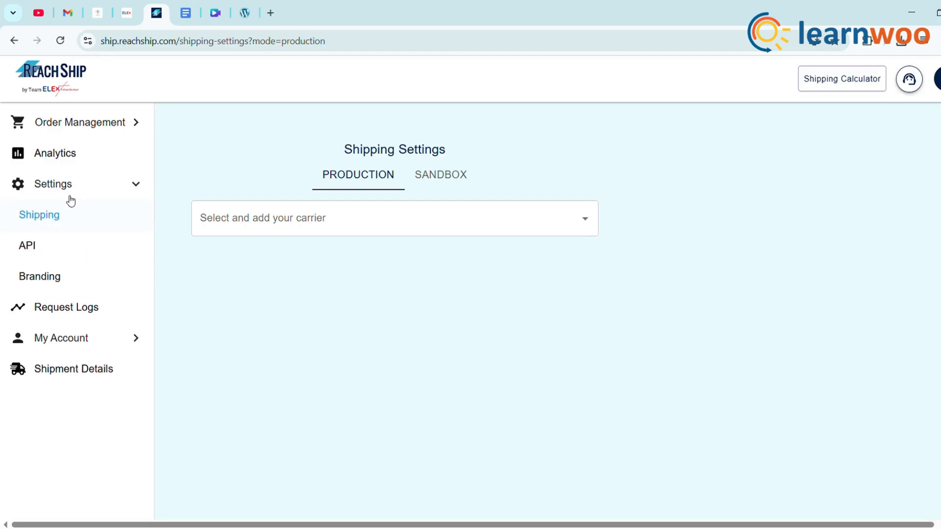
left_click(393, 217)
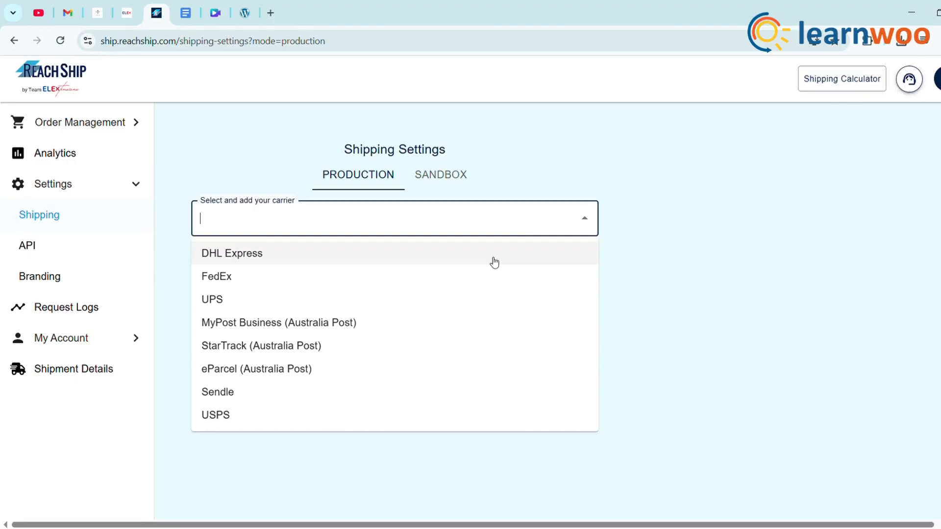
left_click(232, 252)
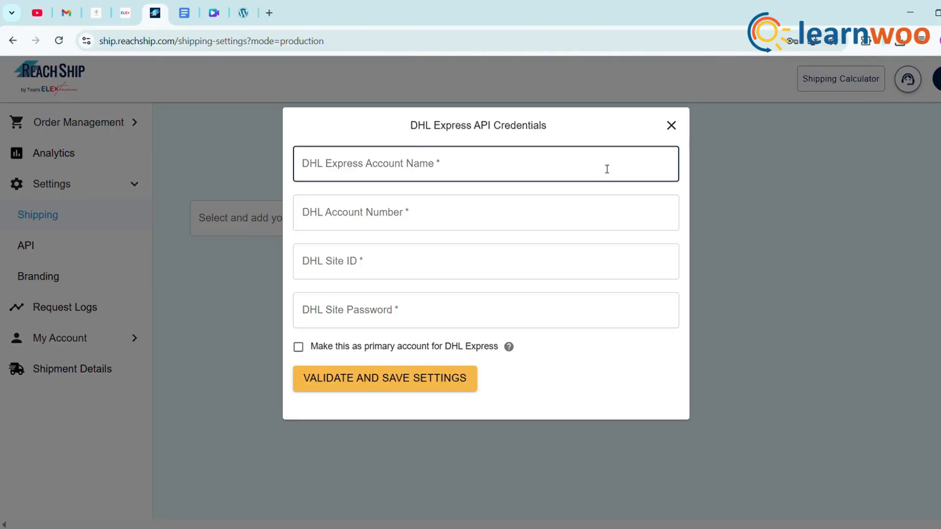
left_click(484, 213)
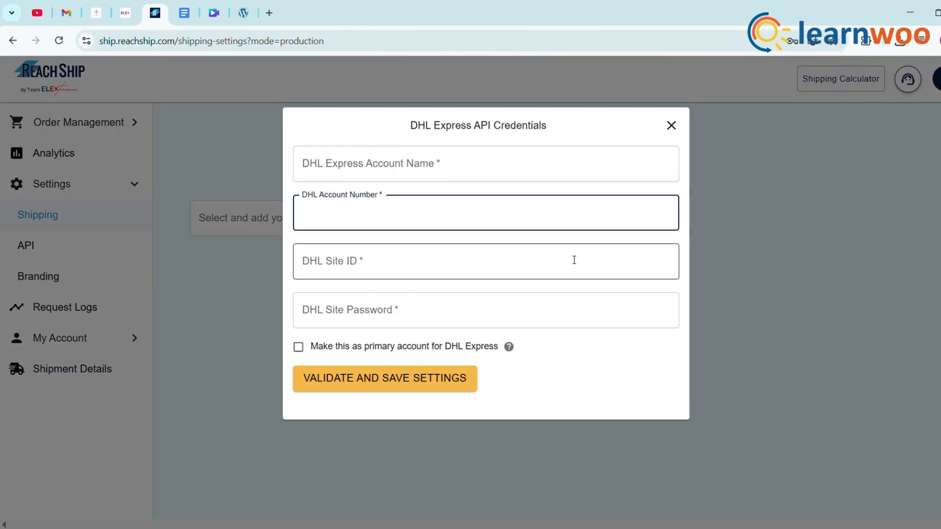
left_click(485, 309)
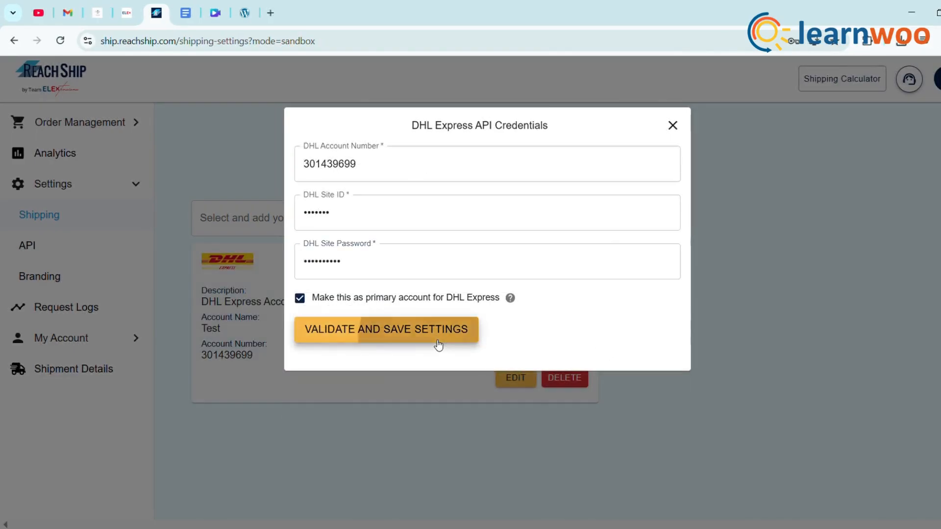
left_click(386, 329)
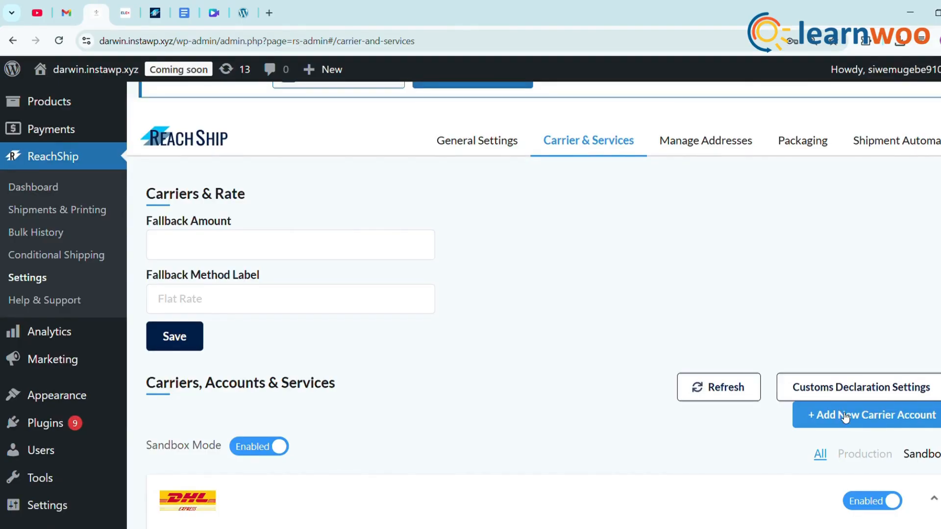
Scroll down to the DHL Express Test account in the plugin's carrier list
scroll("down", 3)
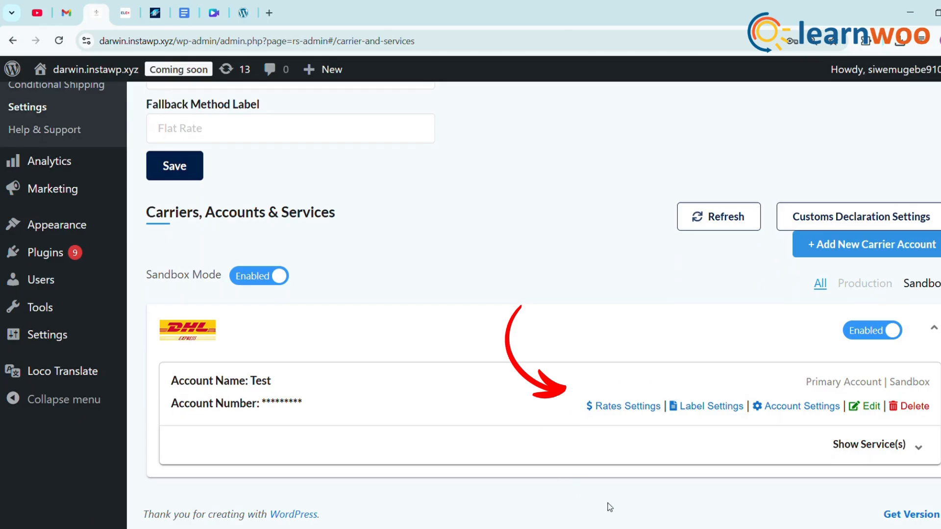
mouse_move(647, 446)
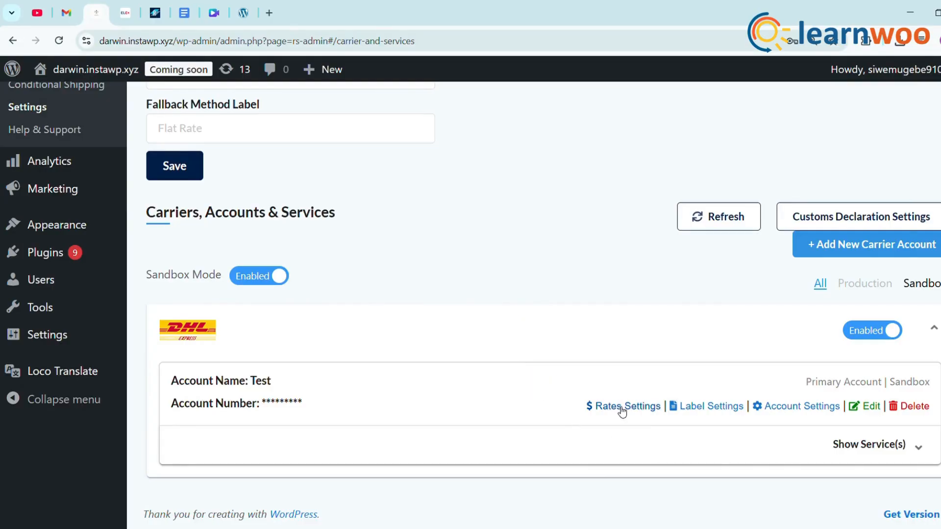
Open the DHL Test account's Rates Settings and scroll through its rate and label options
left_click(627, 406)
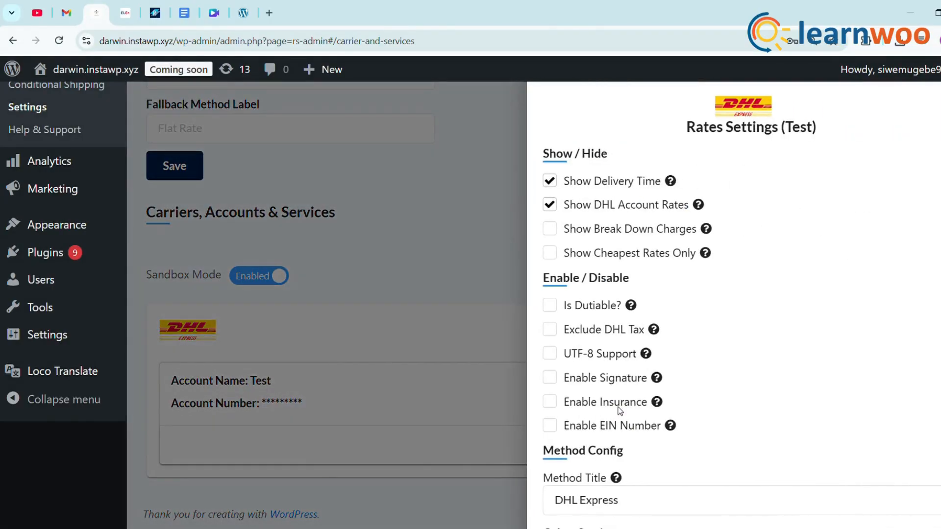
mouse_move(629, 394)
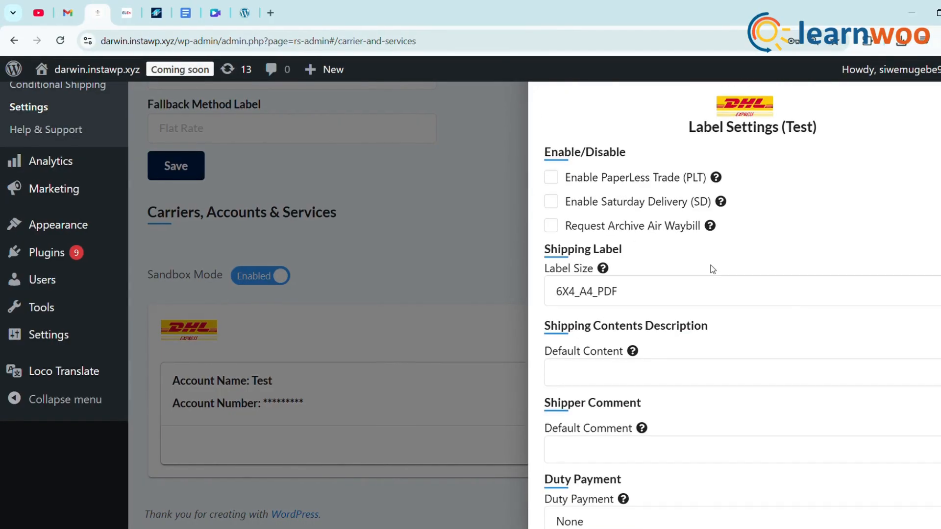
scroll("down", 3)
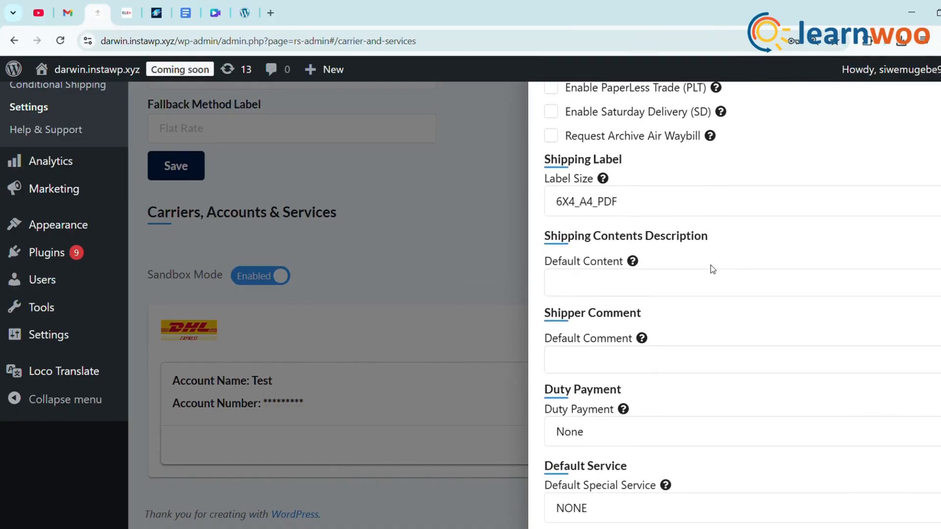
scroll("down", 3)
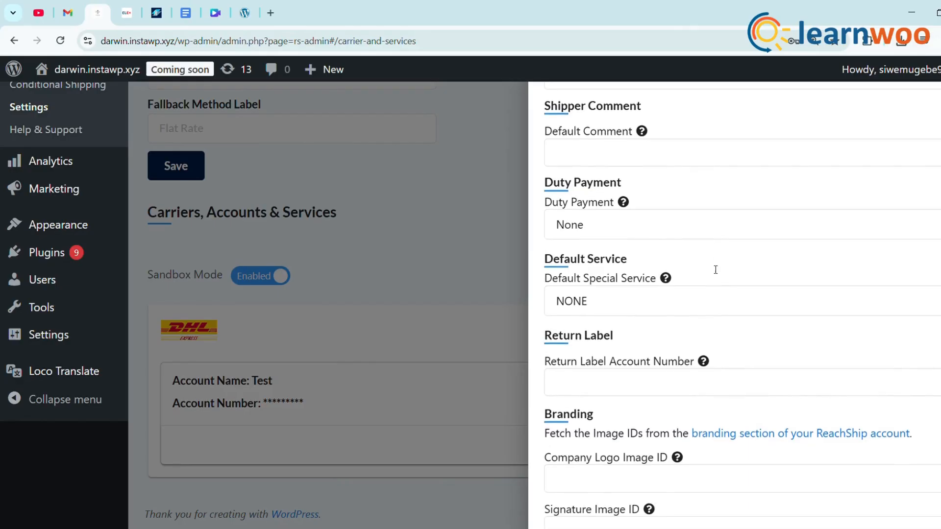
scroll("down", 3)
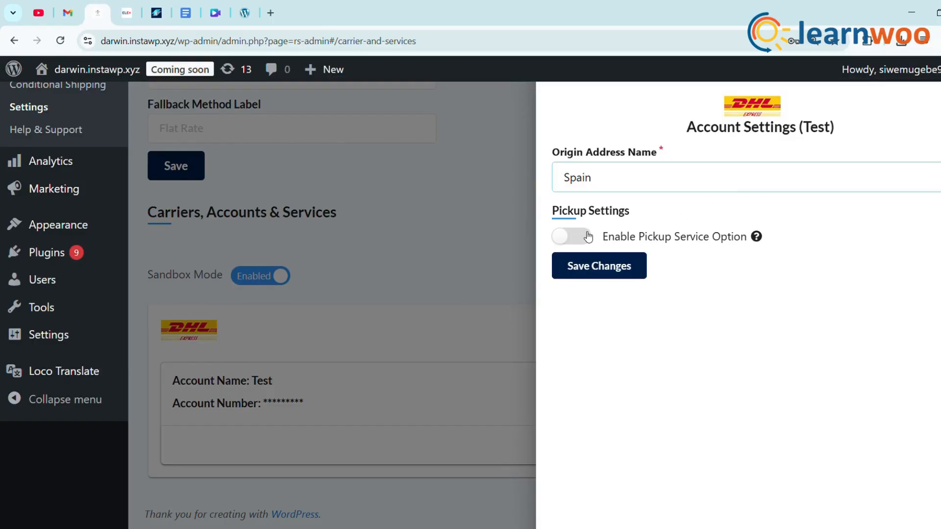
Enable the pickup service for the DHL Test account, save, and expand its services
left_click(563, 235)
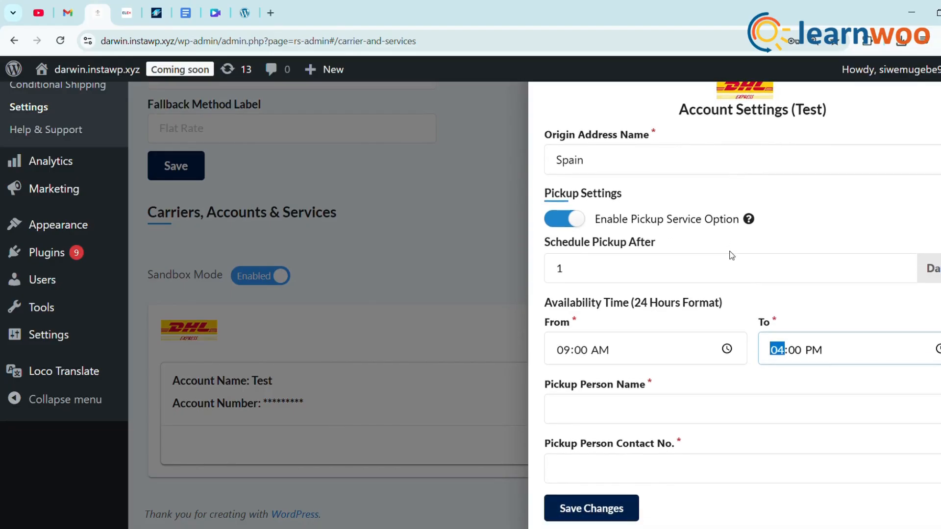
left_click(590, 508)
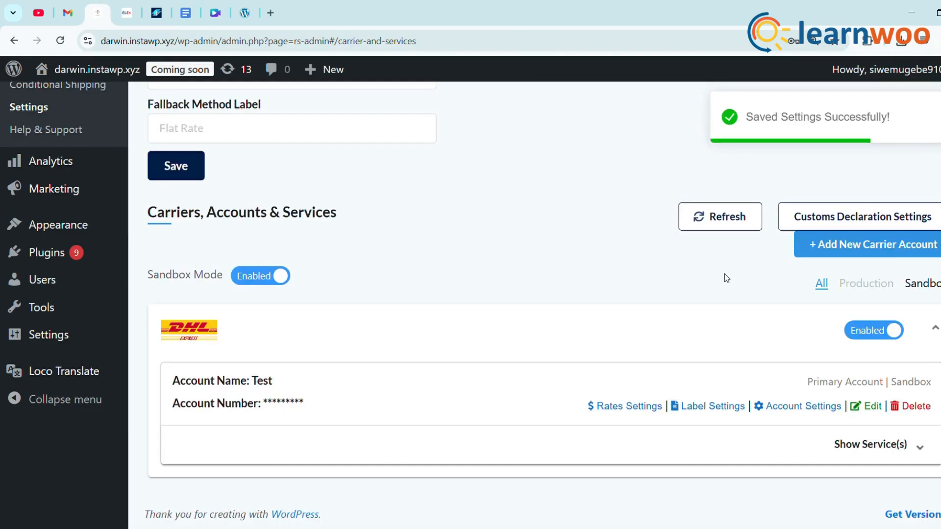
mouse_move(731, 346)
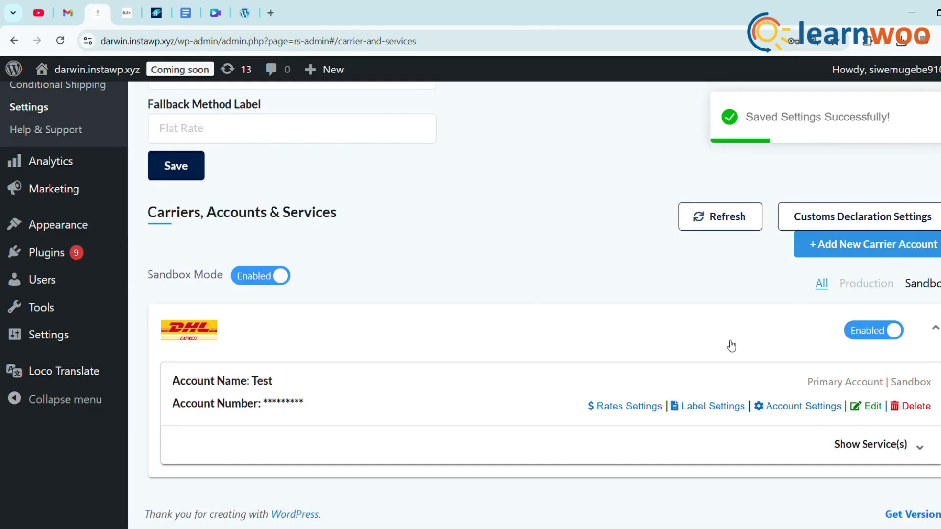
left_click(869, 444)
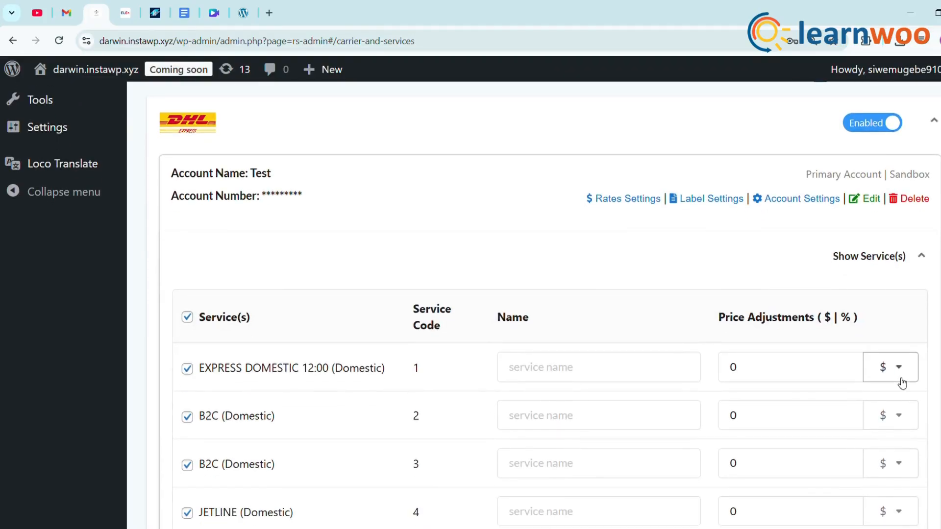
Review the DHL services' price adjustments, then go to the Fashion Vibes storefront
scroll("down", 3)
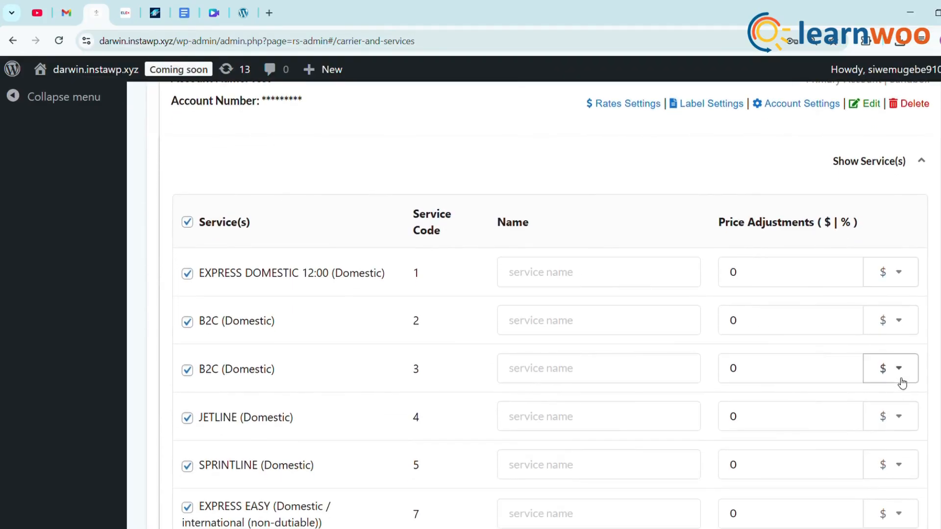
left_click(211, 427)
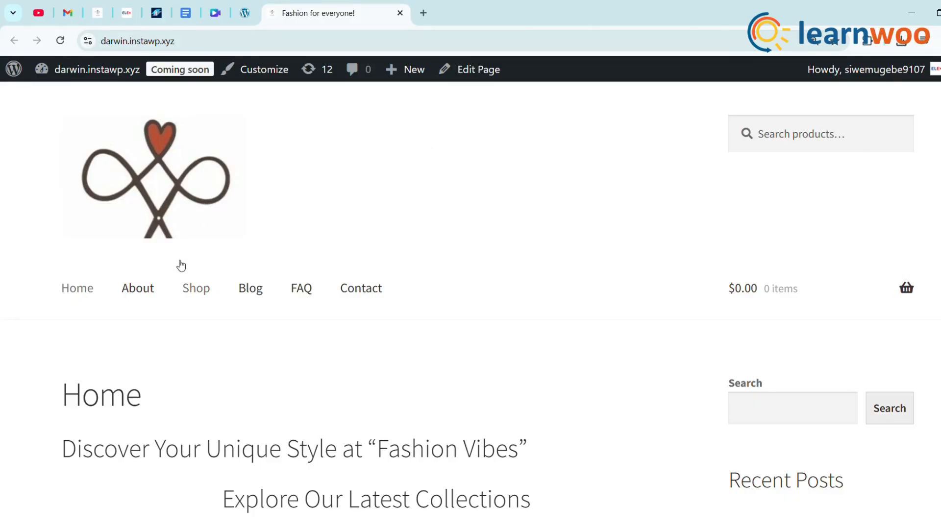
Order the Black Hoodie - Women with a DHL Express rate through cart and checkout
left_click(195, 289)
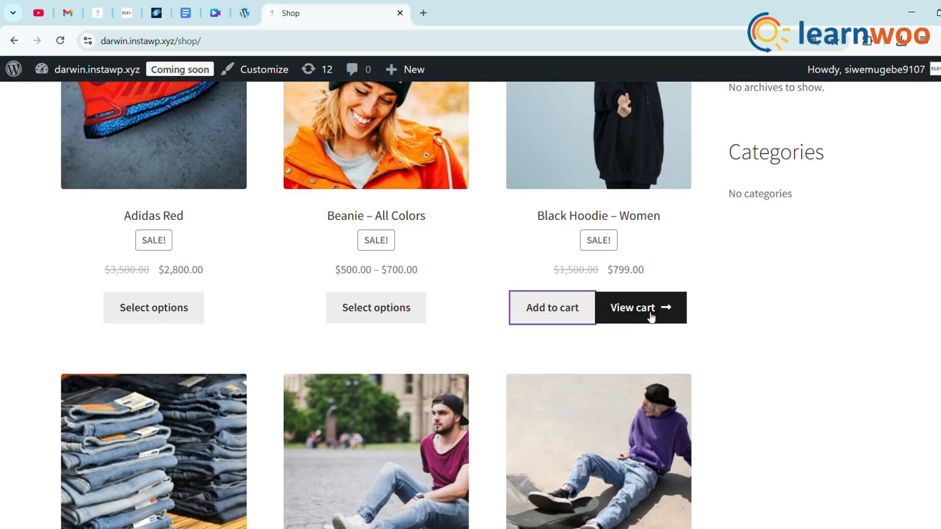
left_click(638, 308)
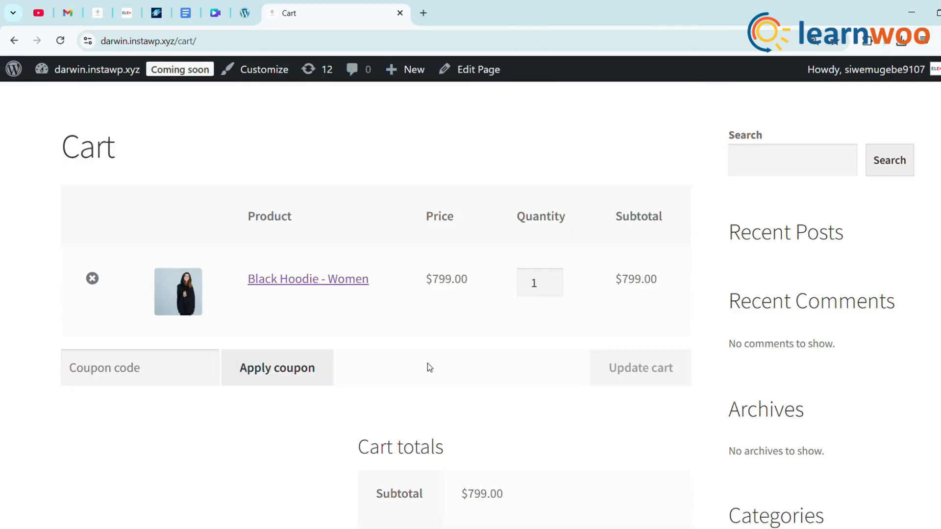
scroll("down", 3)
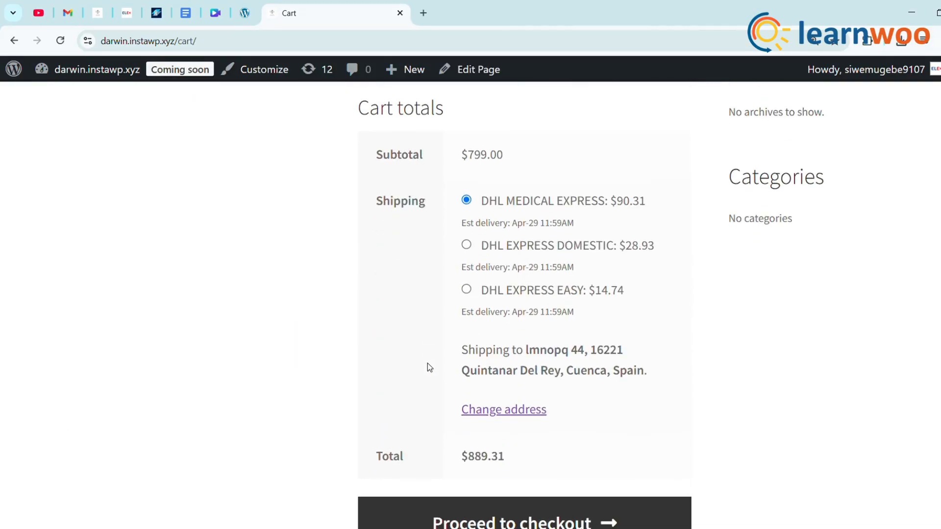
mouse_move(470, 251)
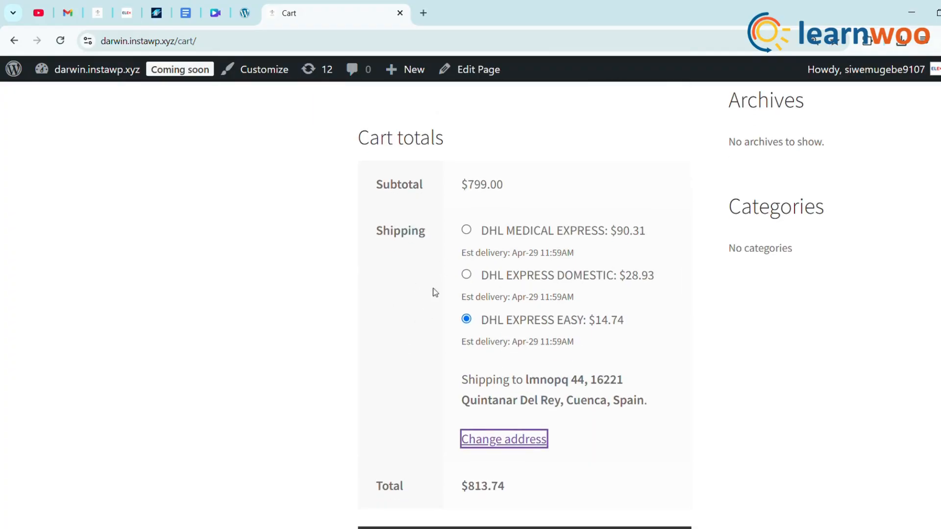
scroll("down", 3)
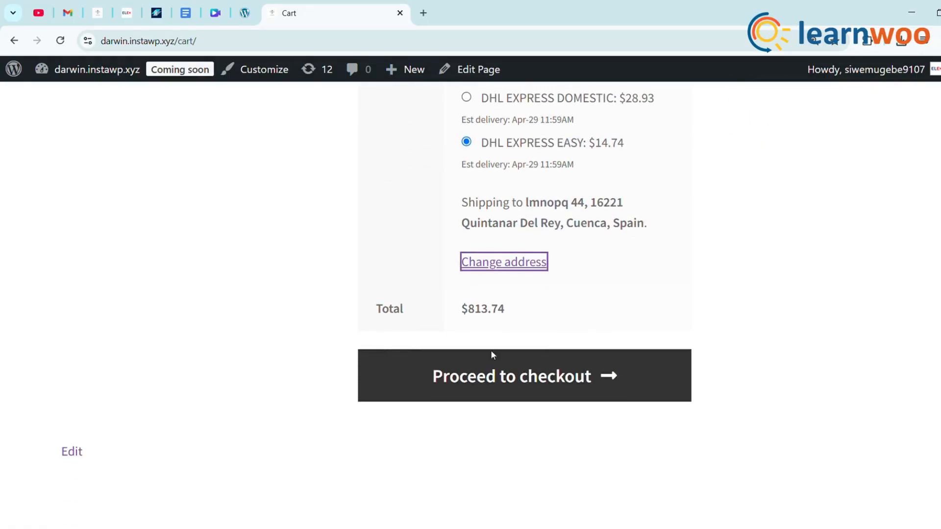
left_click(523, 376)
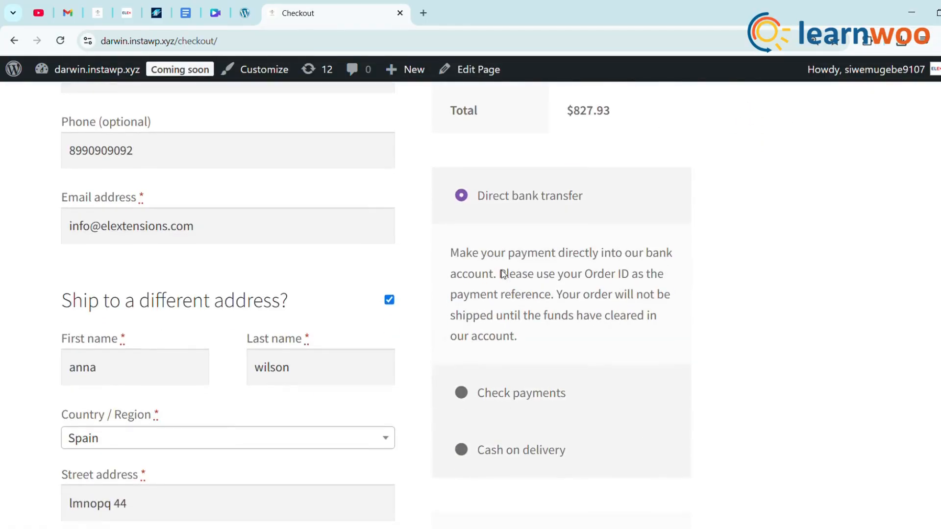
scroll("down", 3)
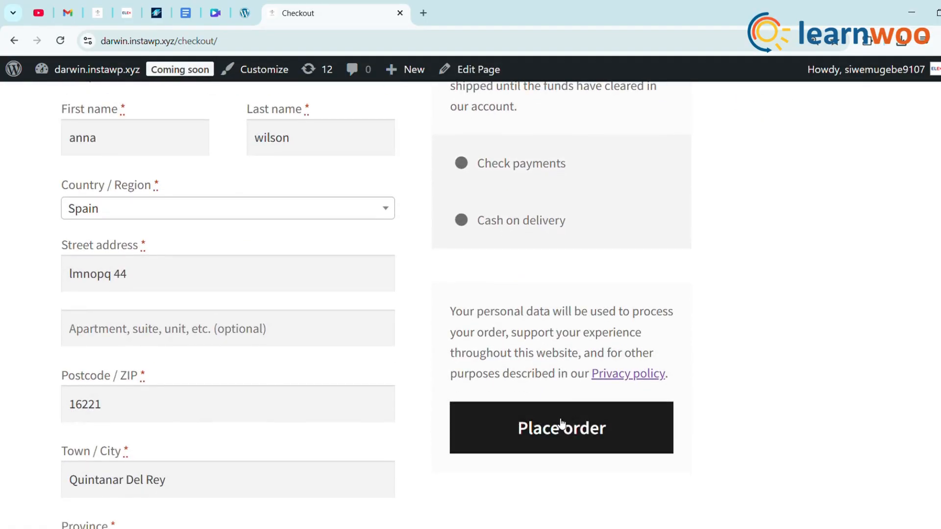
left_click(561, 428)
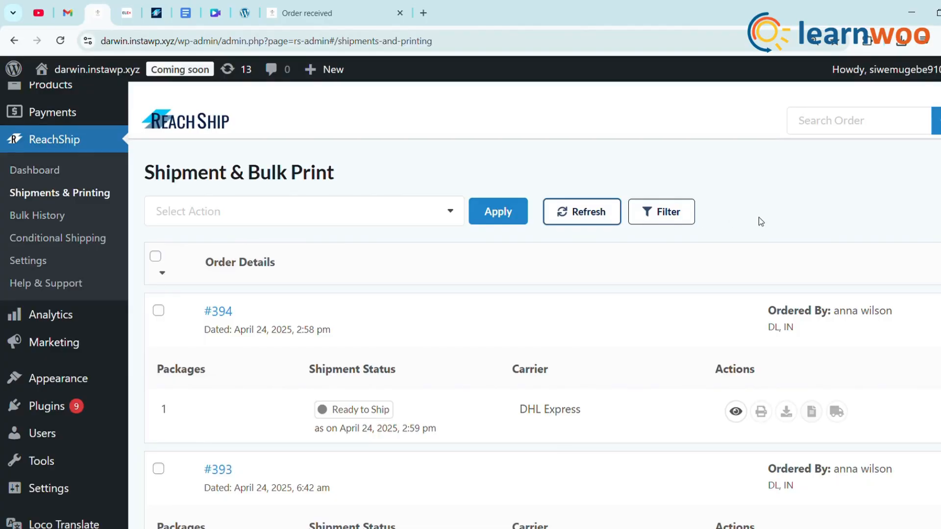
Scroll to order #394's package and create its DHL Express shipment
scroll("down", 3)
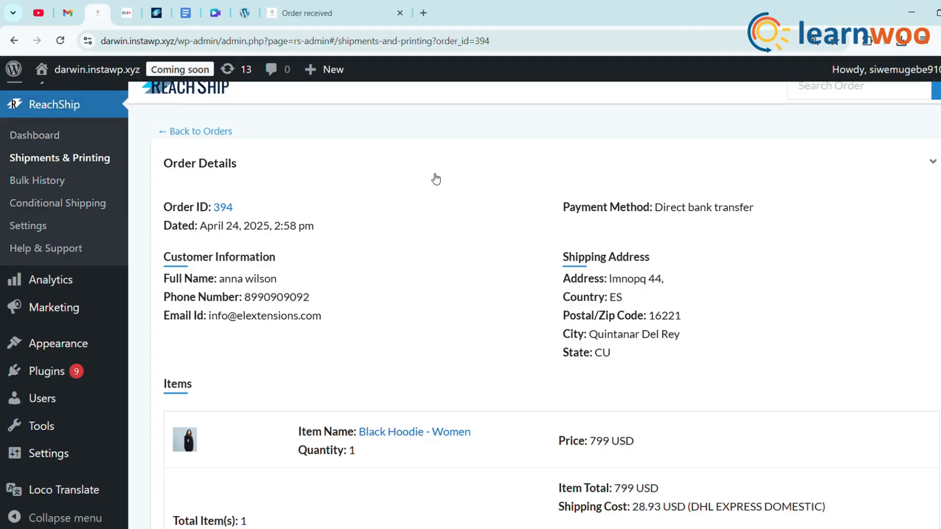
scroll("down", 3)
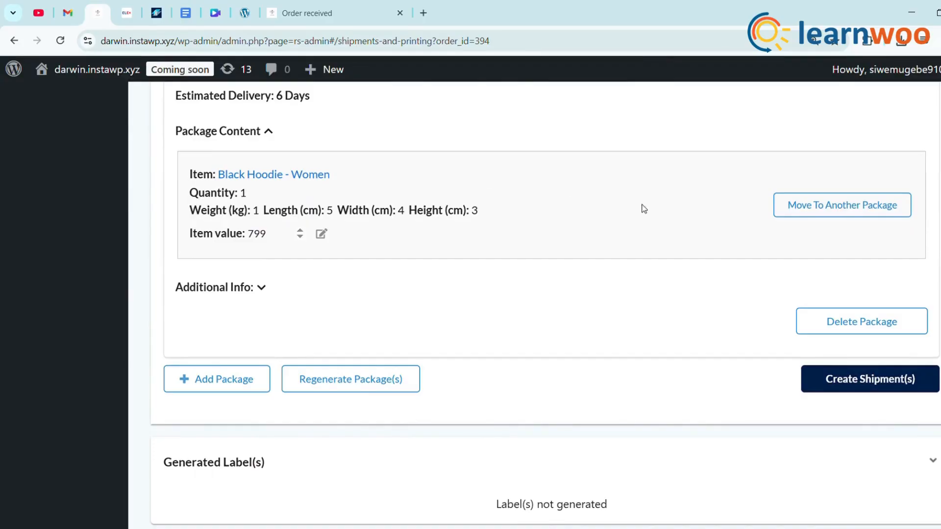
left_click(869, 378)
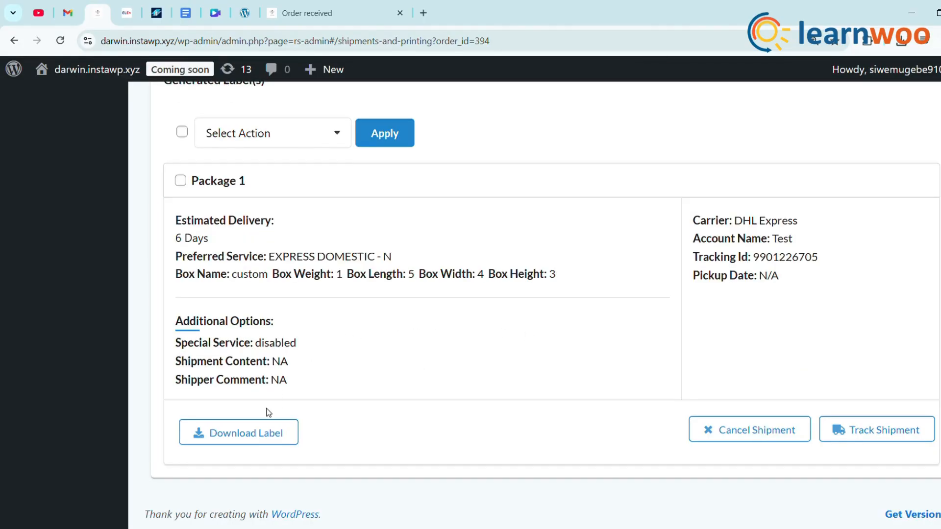
Download order #394's DHL label PDF and zoom in to review addresses and waybill
left_click(238, 432)
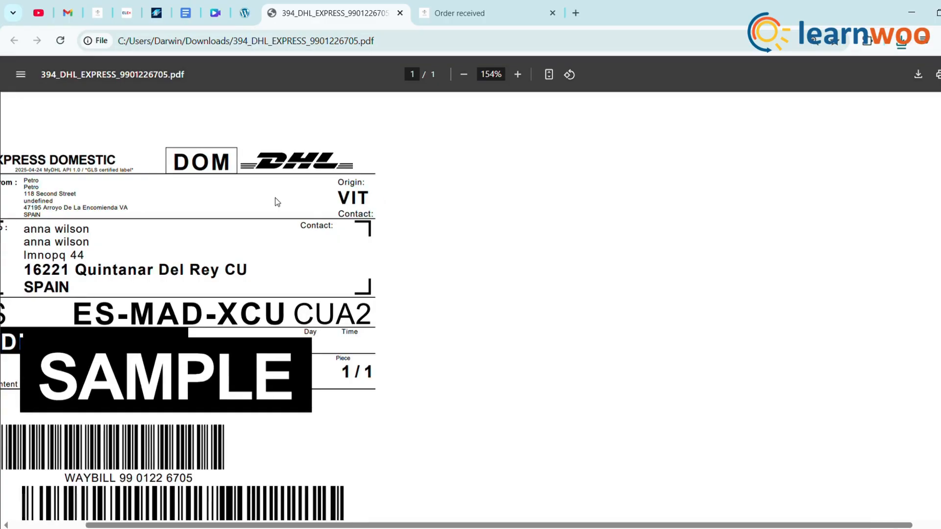
scroll("down", 3)
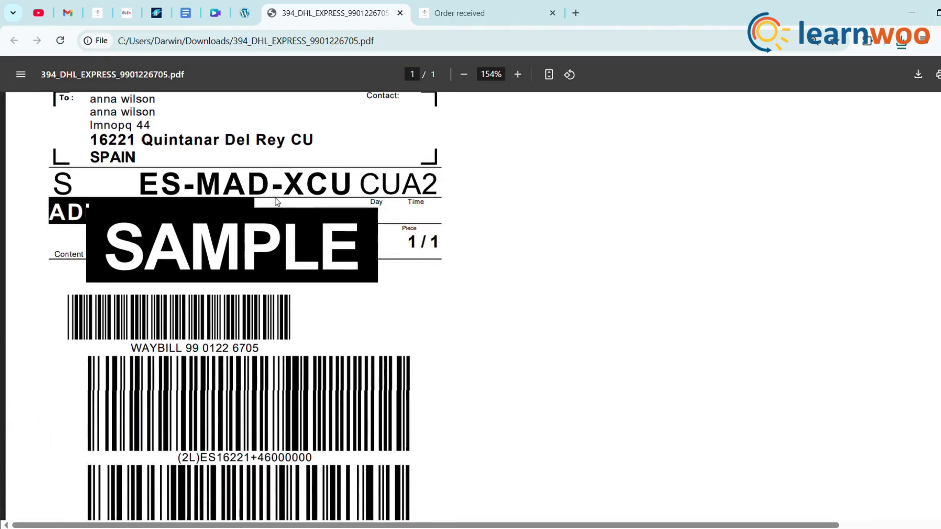
scroll("down", 3)
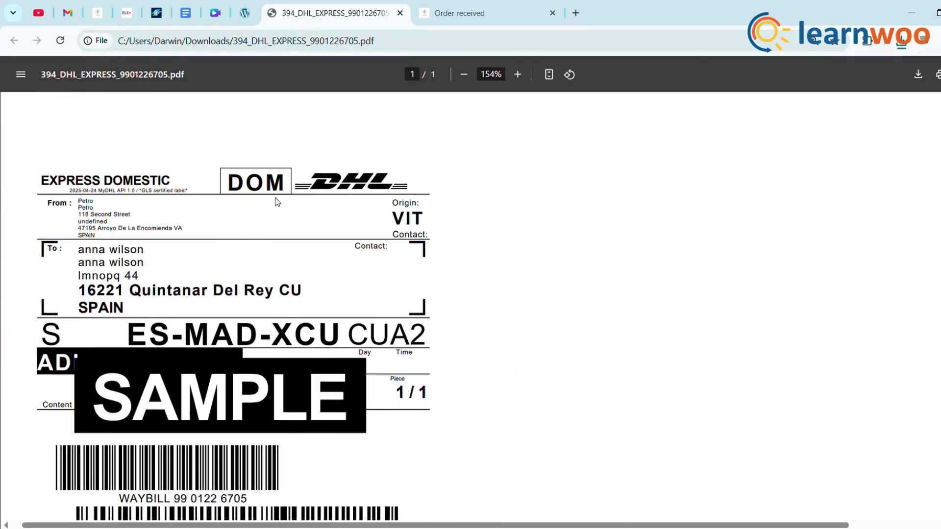
left_click(516, 74)
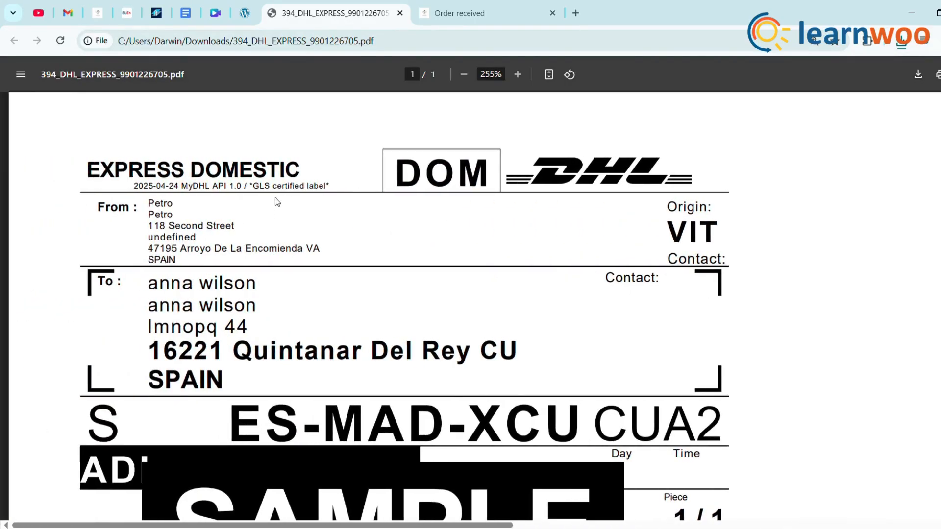
scroll("down", 3)
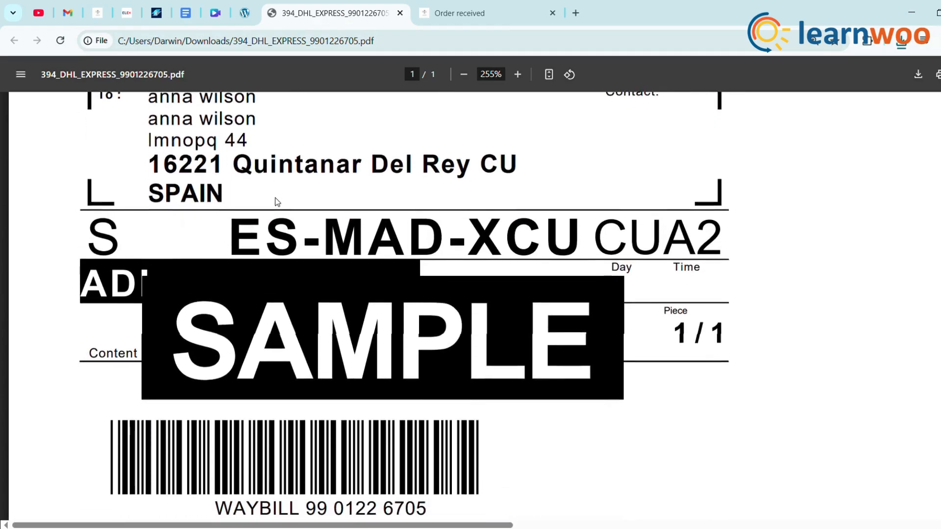
scroll("down", 3)
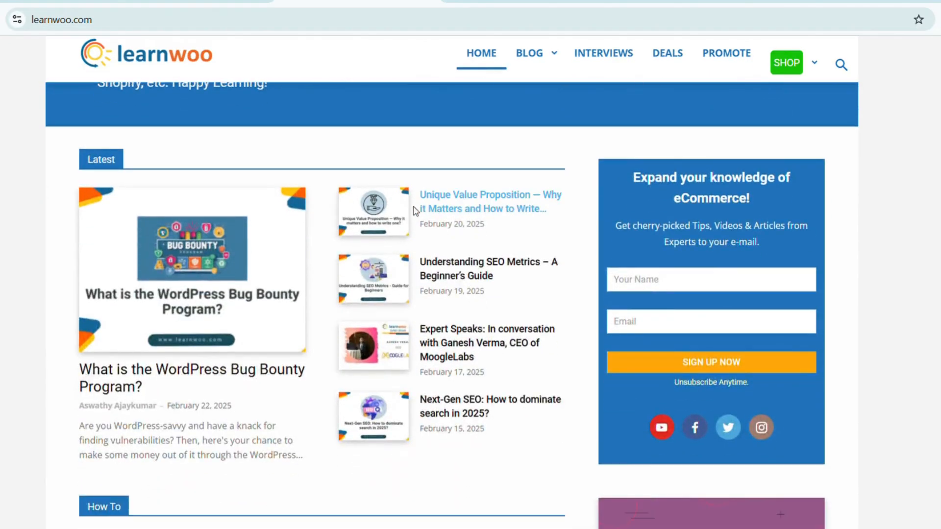
Scroll the LearnWoo homepage past Latest posts down to the How To articles
scroll("down", 3)
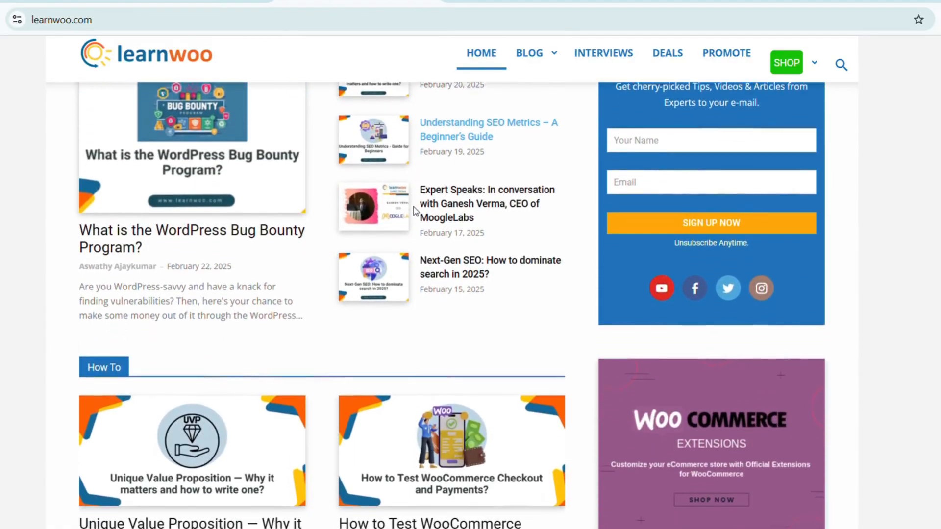
scroll("down", 3)
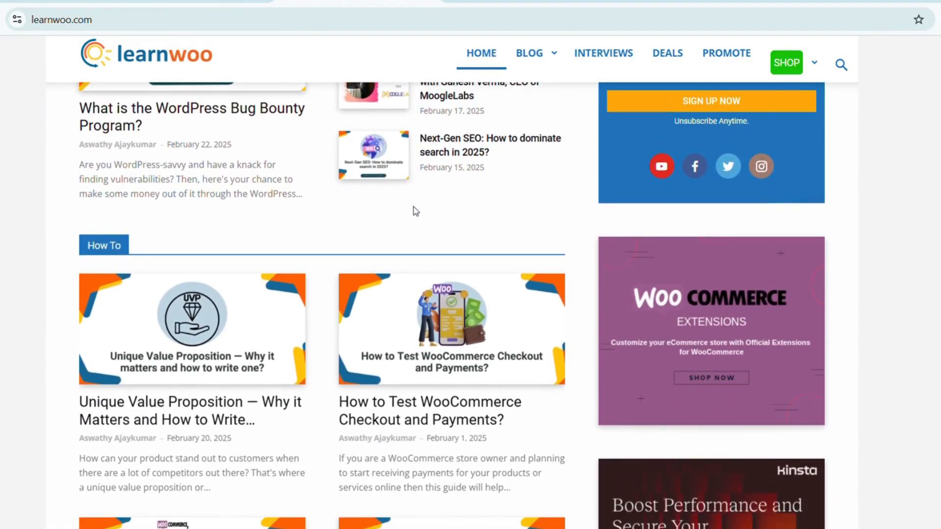
scroll("down", 3)
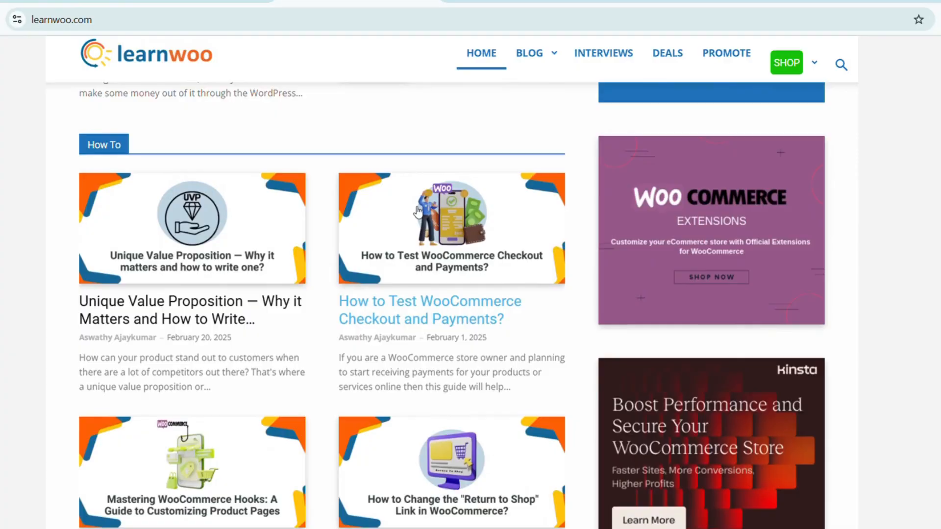